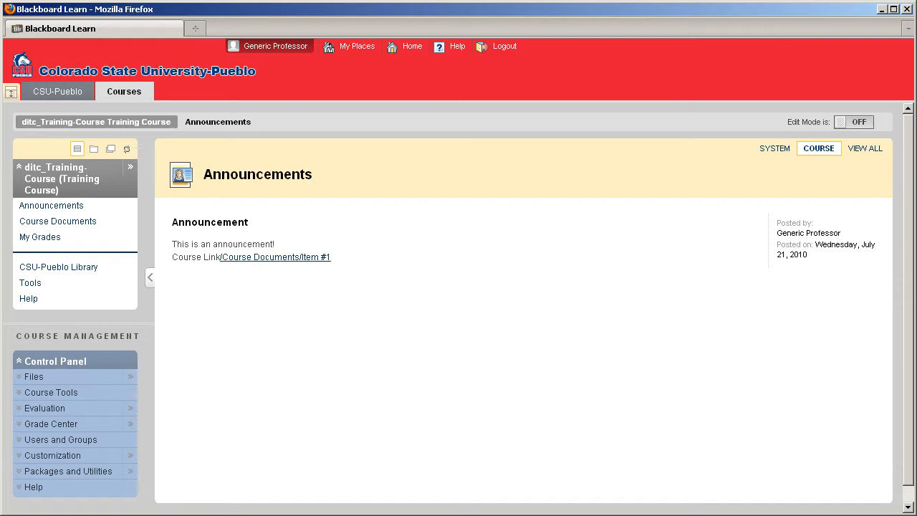
pyautogui.moveTo(863, 140)
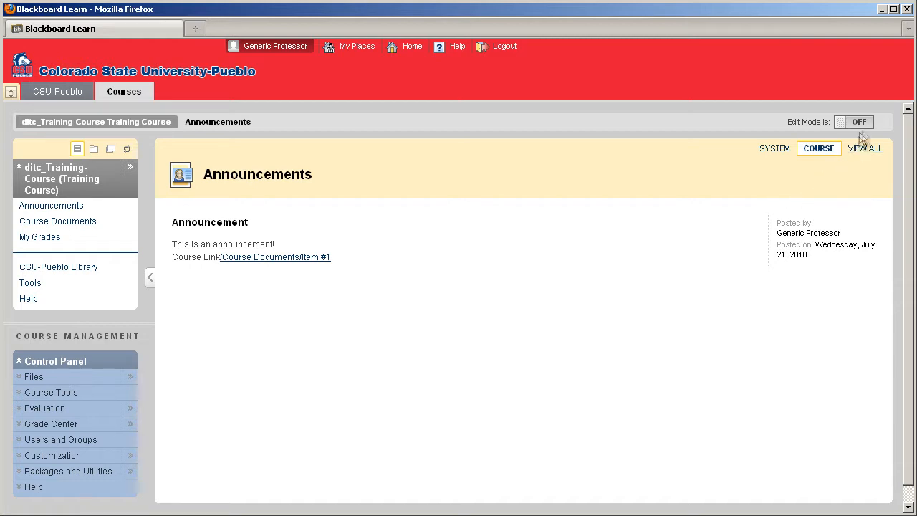
# Step: Switch the course's Edit Mode from OFF to ON
pyautogui.click(857, 122)
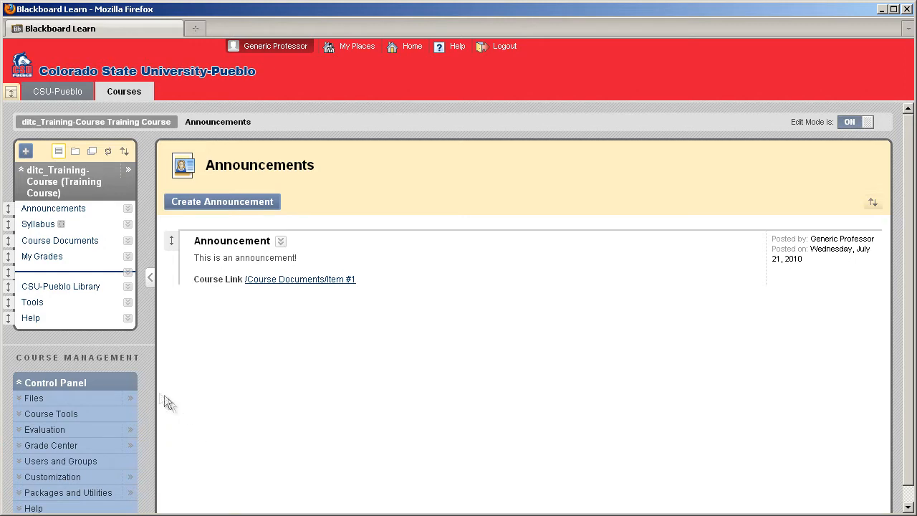
pyautogui.moveTo(37, 352)
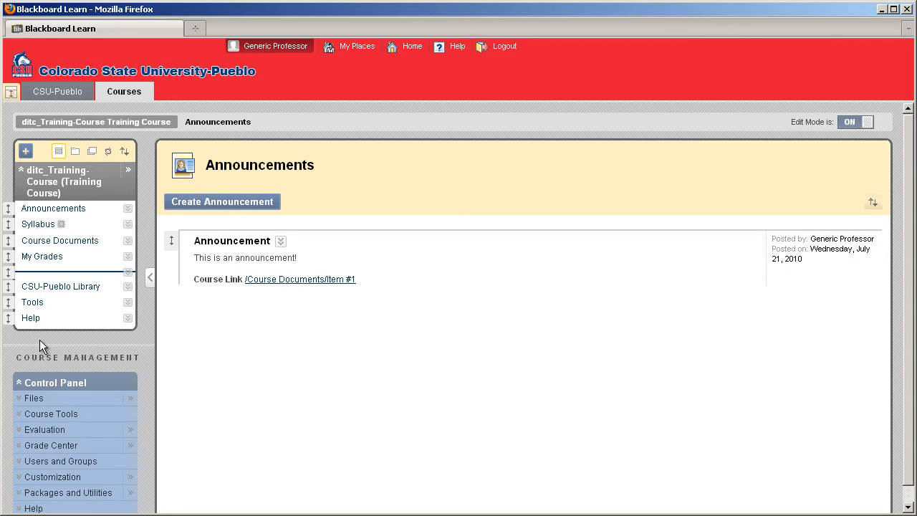
pyautogui.moveTo(8, 321)
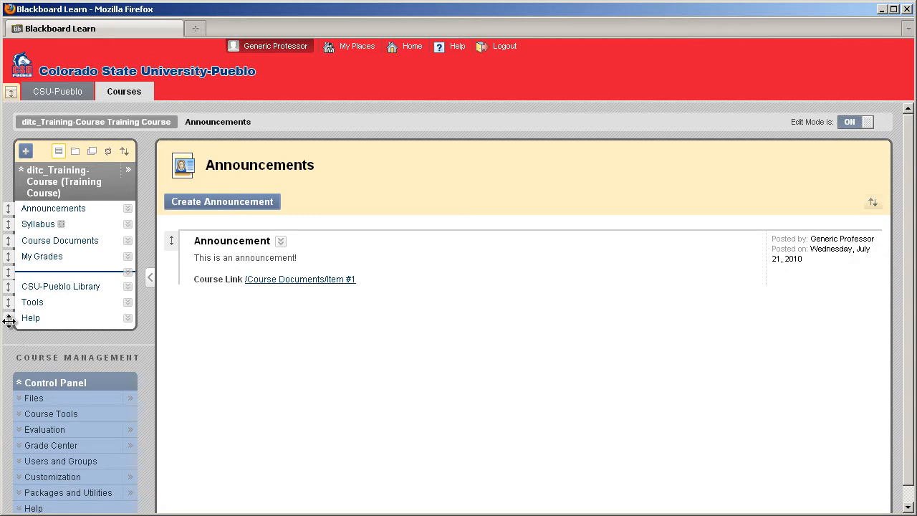
pyautogui.moveTo(122, 327)
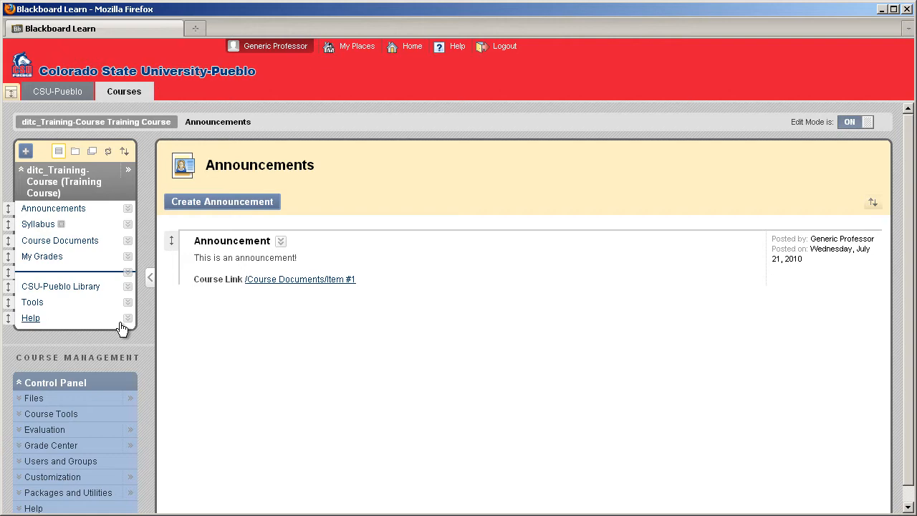
pyautogui.moveTo(12, 318)
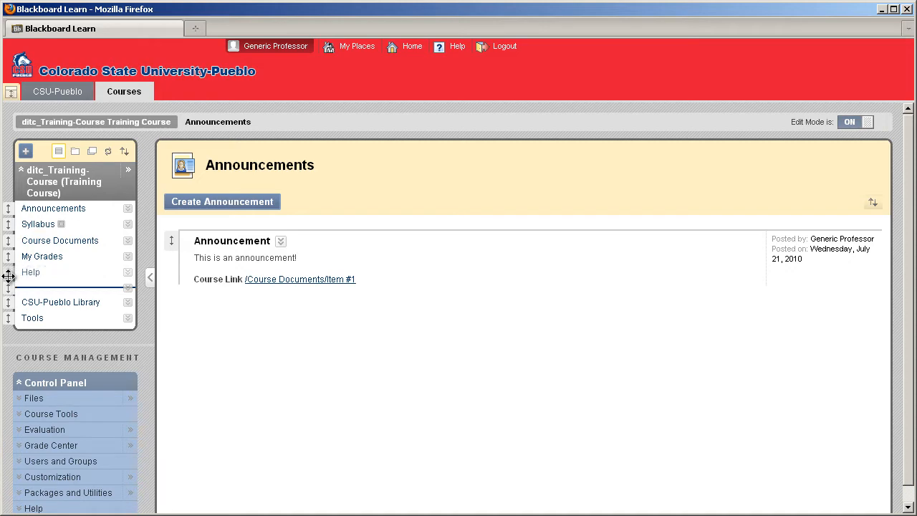
pyautogui.moveTo(32, 273); pyautogui.dragTo(31, 318)
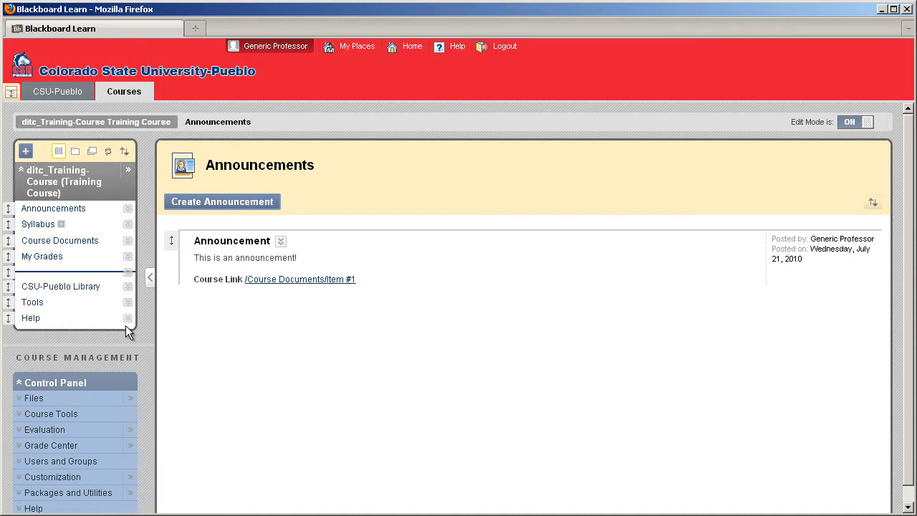
pyautogui.click(127, 318)
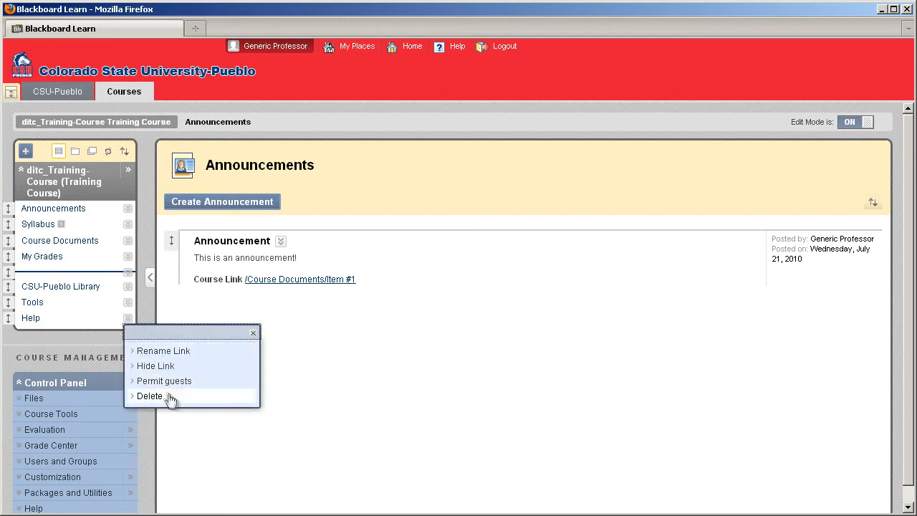
pyautogui.moveTo(195, 393)
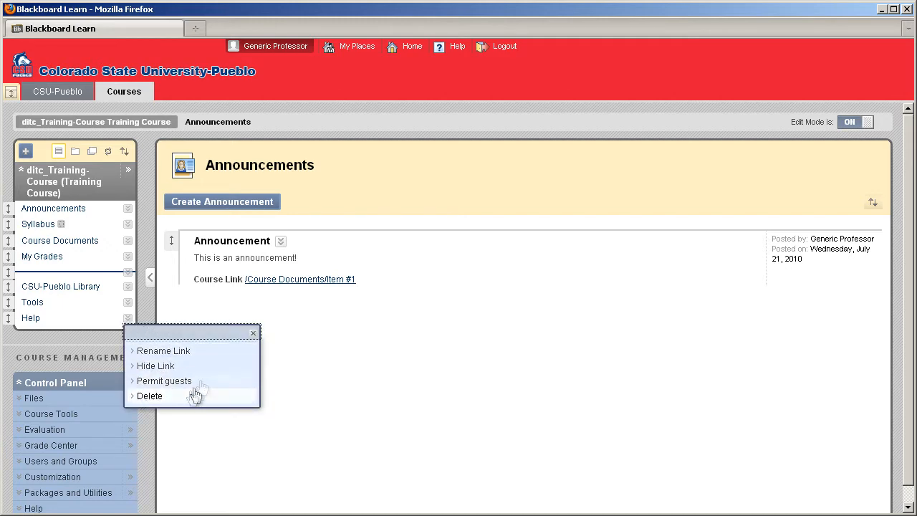
pyautogui.click(252, 332)
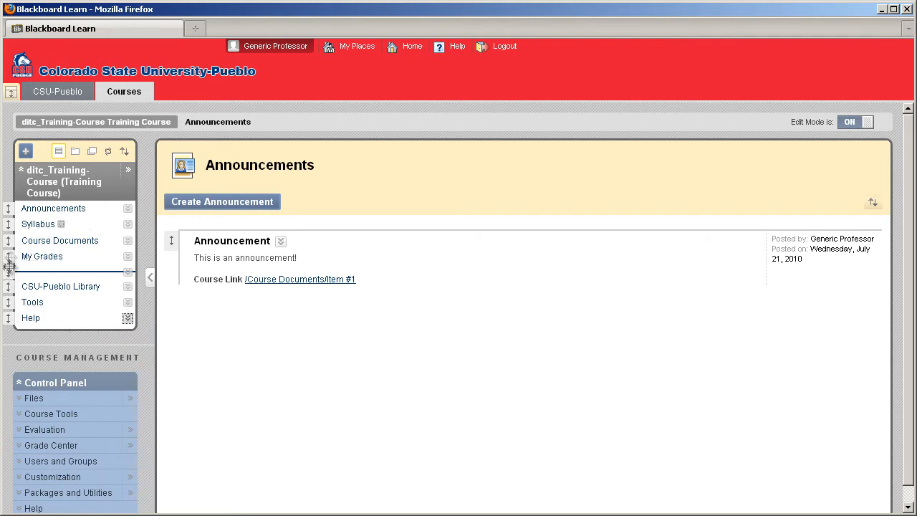
pyautogui.moveTo(50, 283)
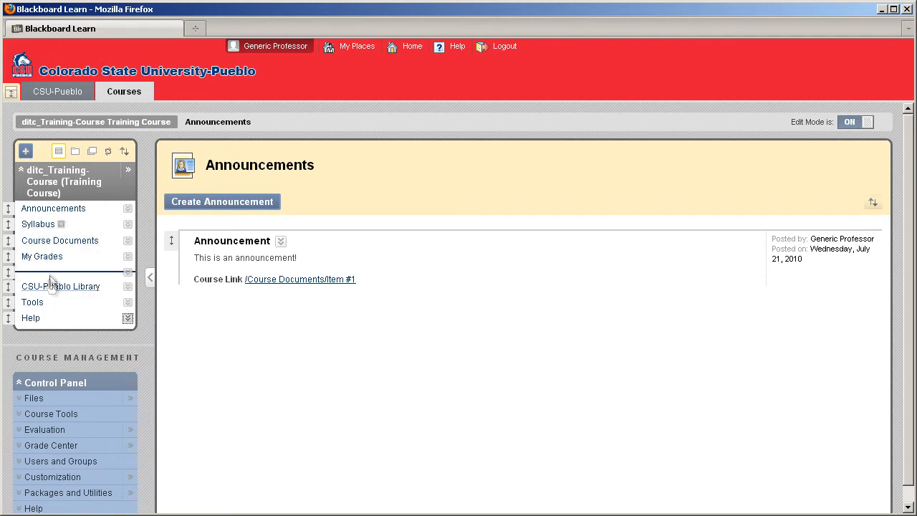
pyautogui.moveTo(48, 270)
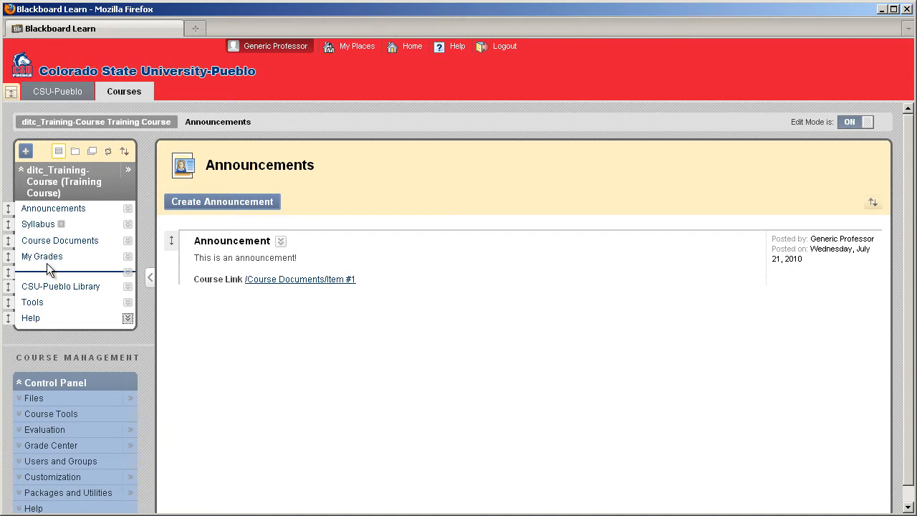
pyautogui.moveTo(151, 278)
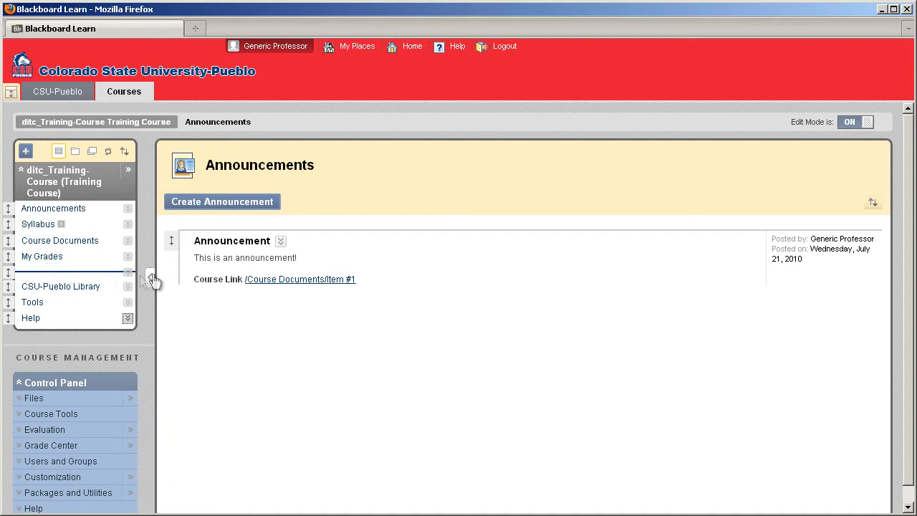
pyautogui.moveTo(92, 278)
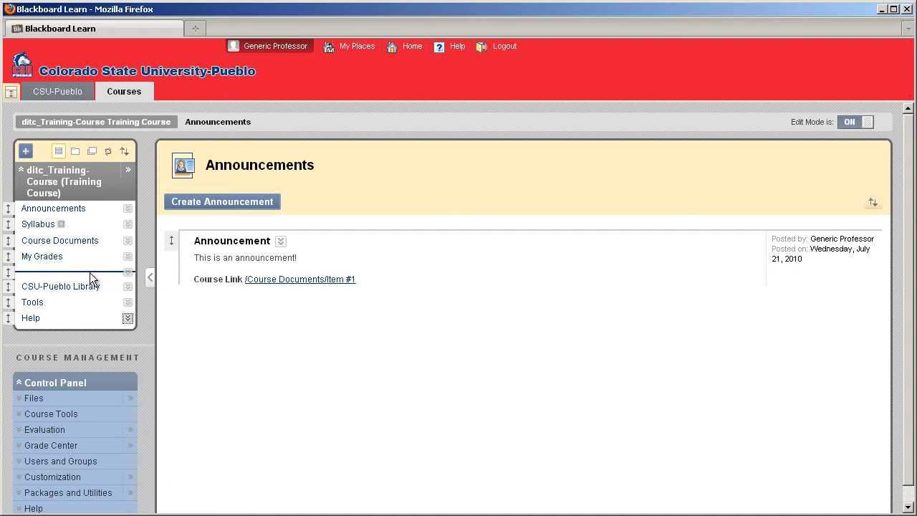
pyautogui.moveTo(60, 295)
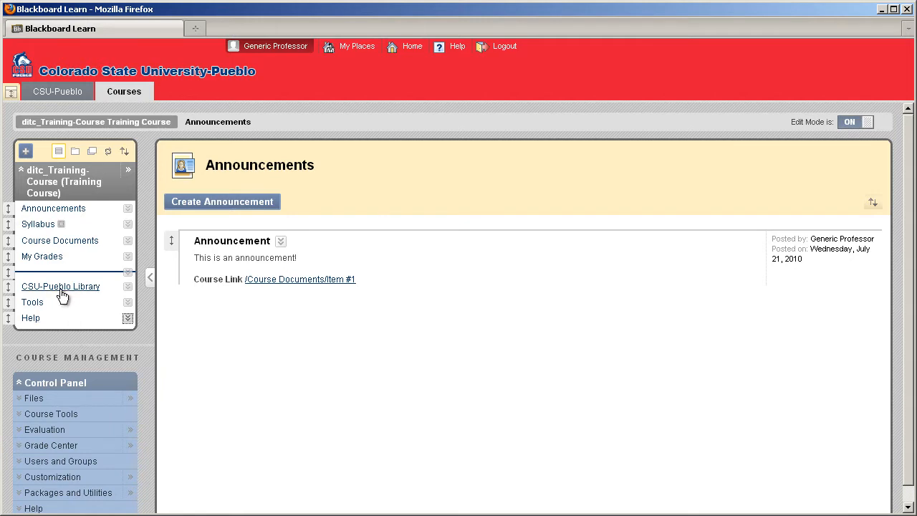
# Step: Go to the CSU-Pueblo Library site from the course menu link
pyautogui.click(60, 287)
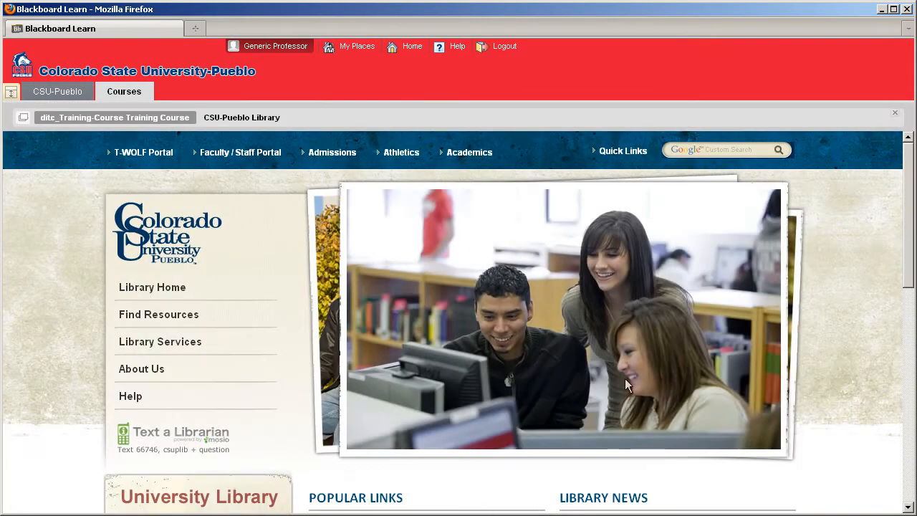
pyautogui.moveTo(346, 318)
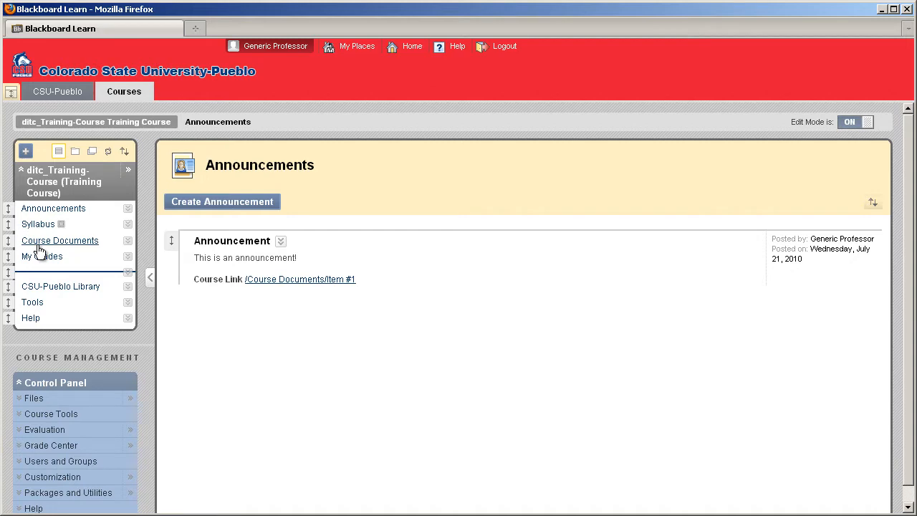
pyautogui.moveTo(38, 230)
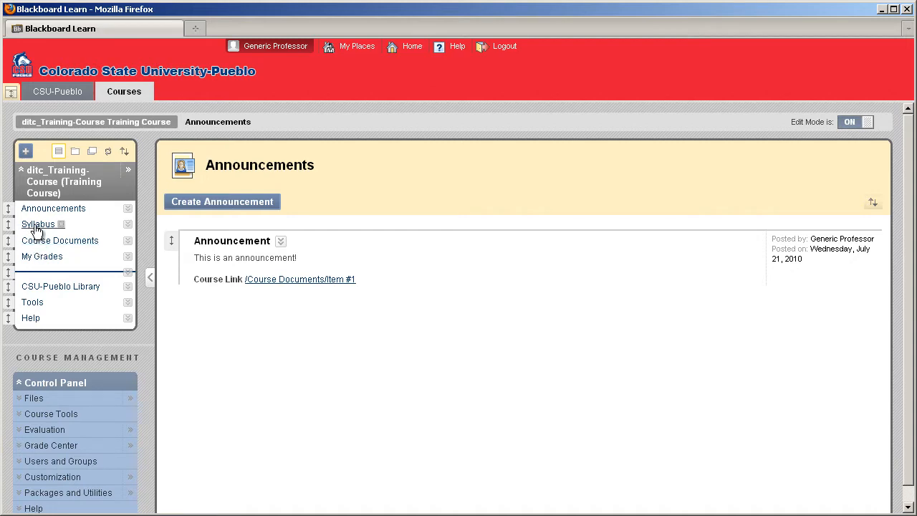
pyautogui.click(39, 223)
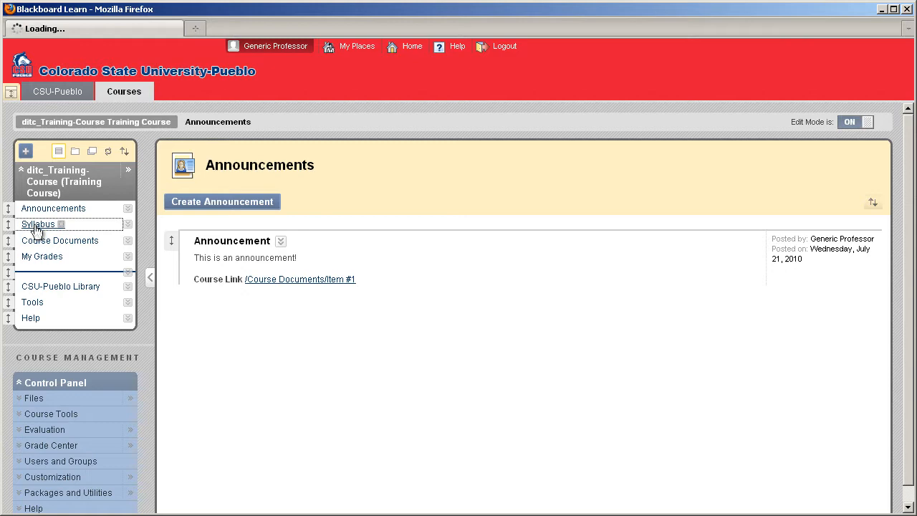
pyautogui.click(37, 223)
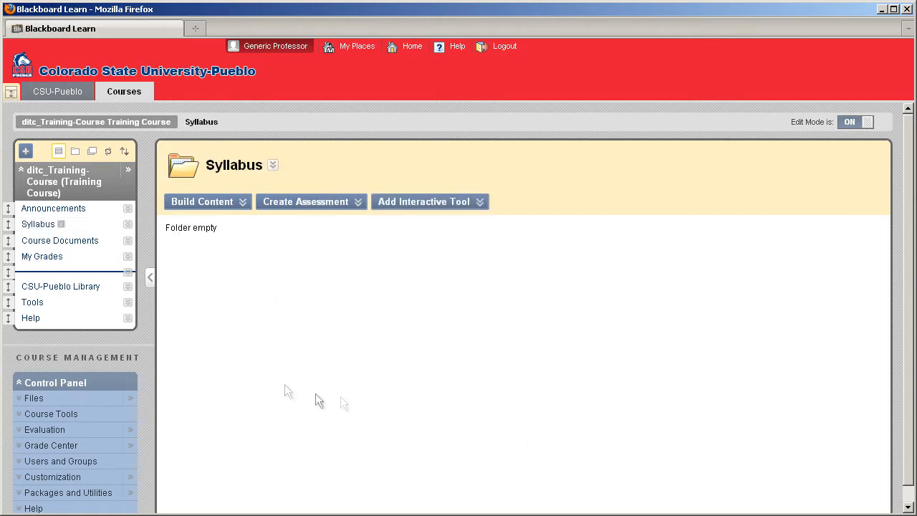
pyautogui.moveTo(358, 317)
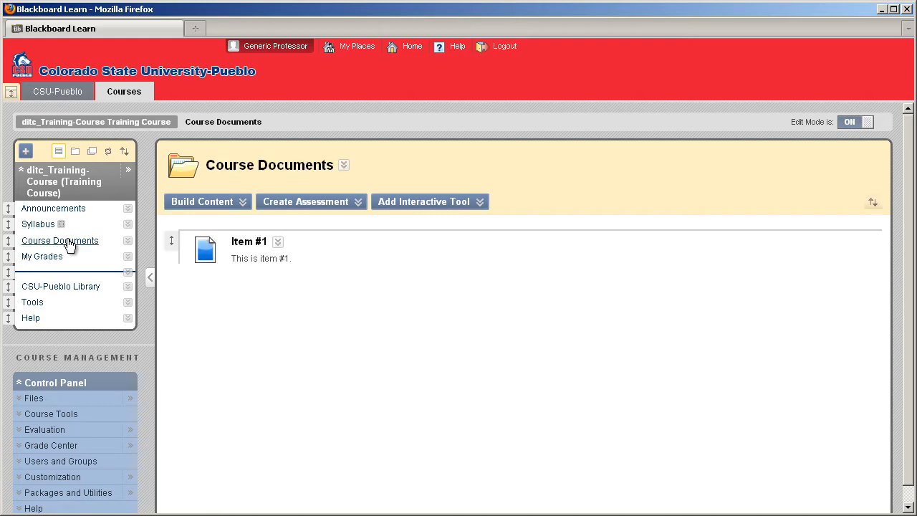
pyautogui.moveTo(306, 324)
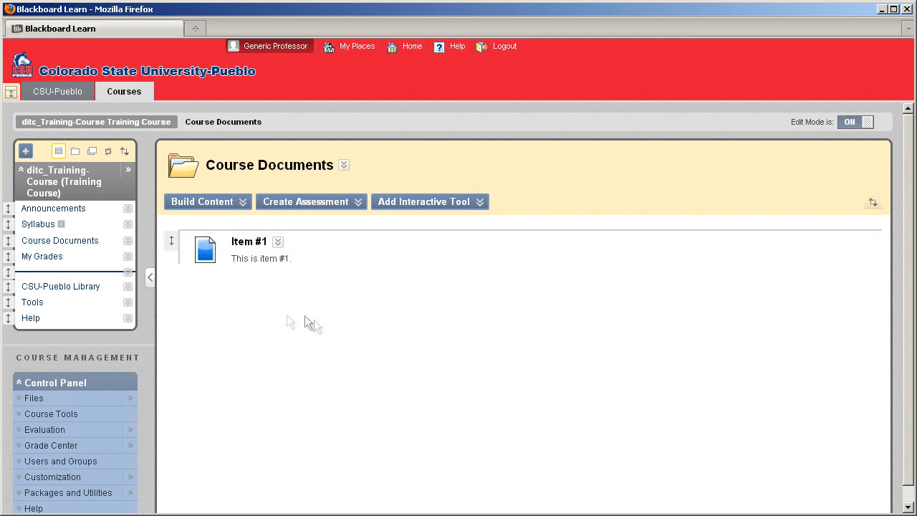
pyautogui.moveTo(38, 224)
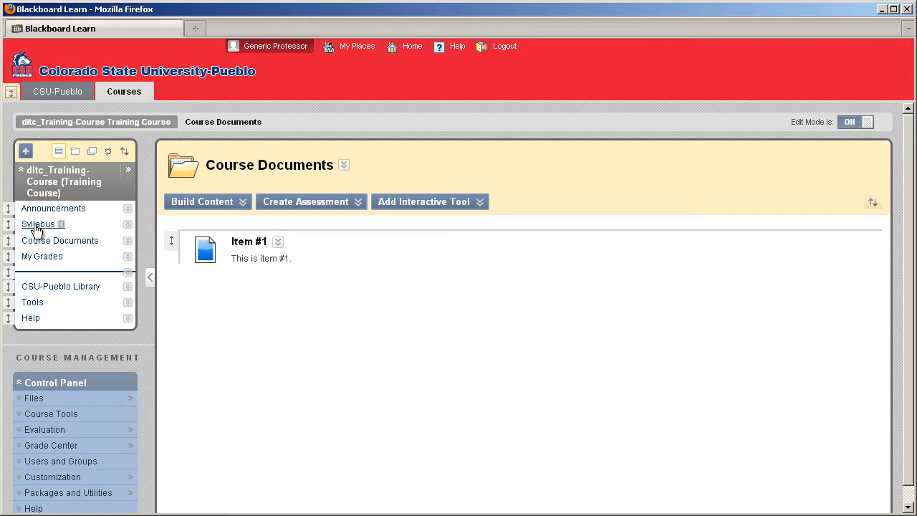
pyautogui.moveTo(40, 237)
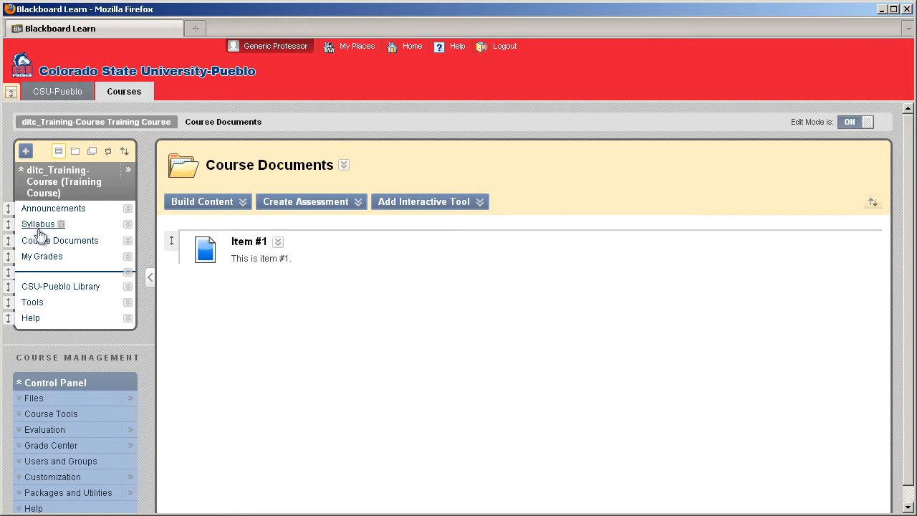
pyautogui.moveTo(68, 243)
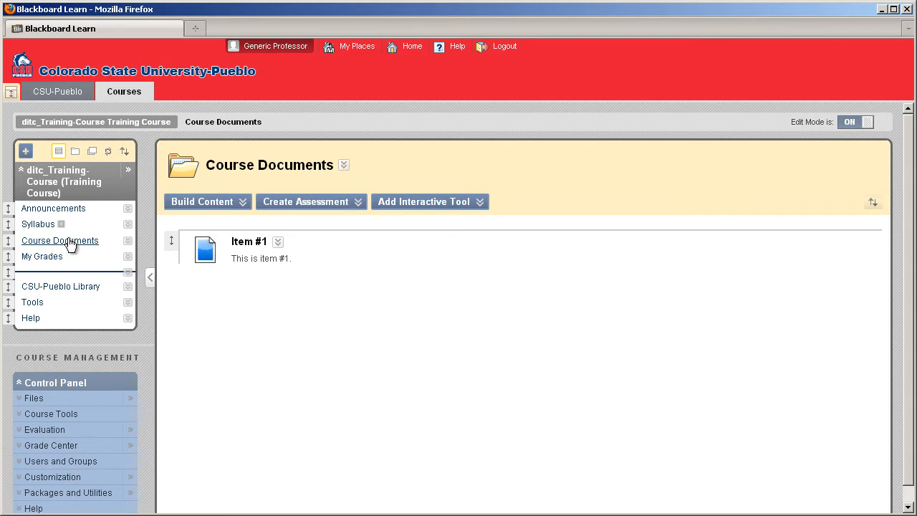
pyautogui.moveTo(45, 181)
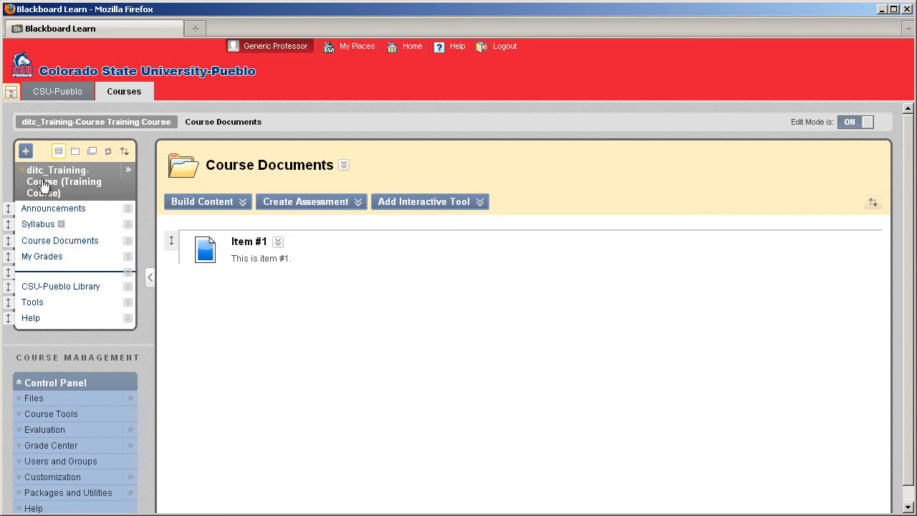
# Step: Add a content area named 'Assignments' to the course menu and view it
pyautogui.click(26, 151)
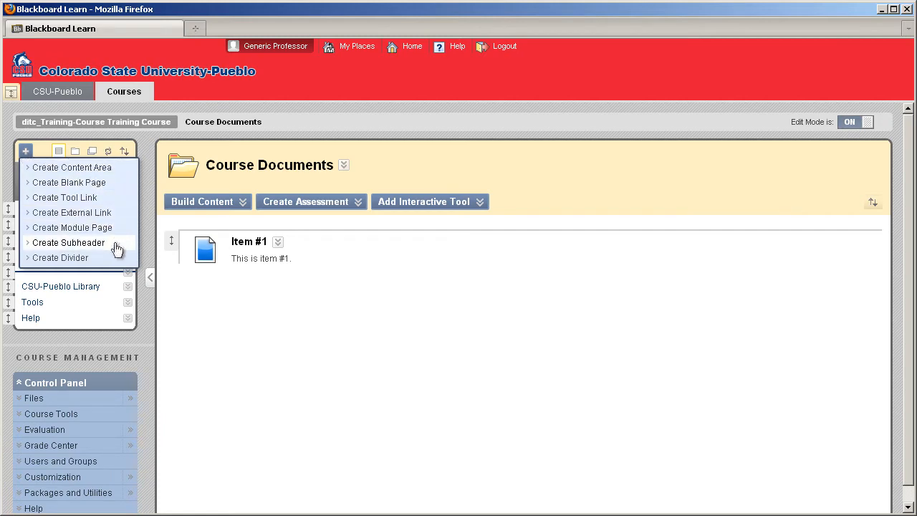
pyautogui.moveTo(93, 213)
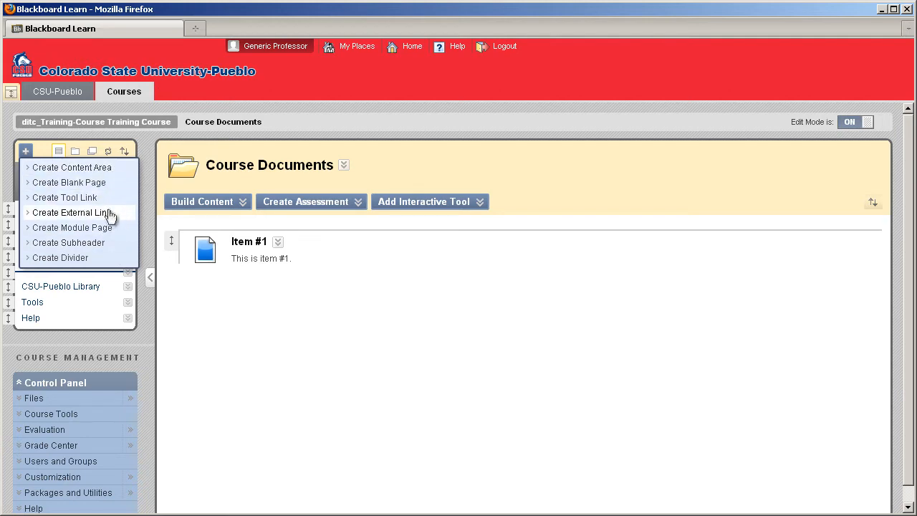
pyautogui.moveTo(71, 166)
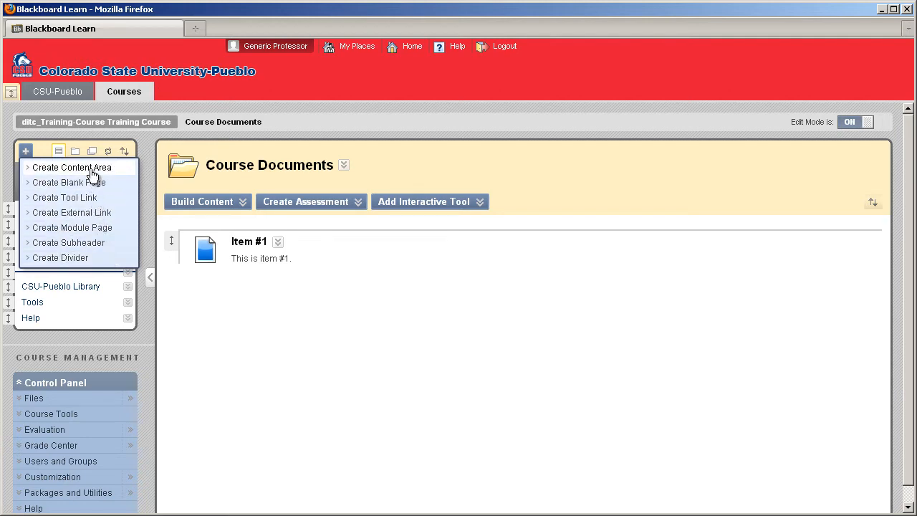
pyautogui.click(71, 166)
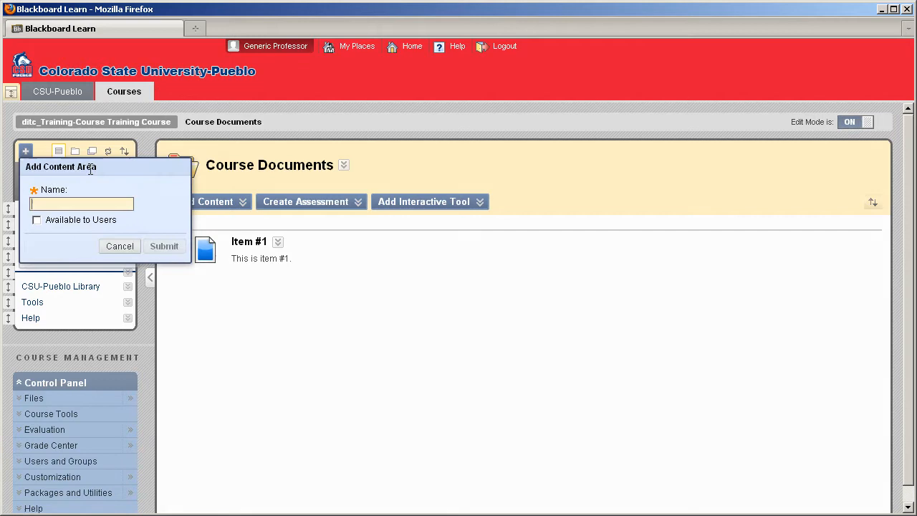
pyautogui.moveTo(220, 413)
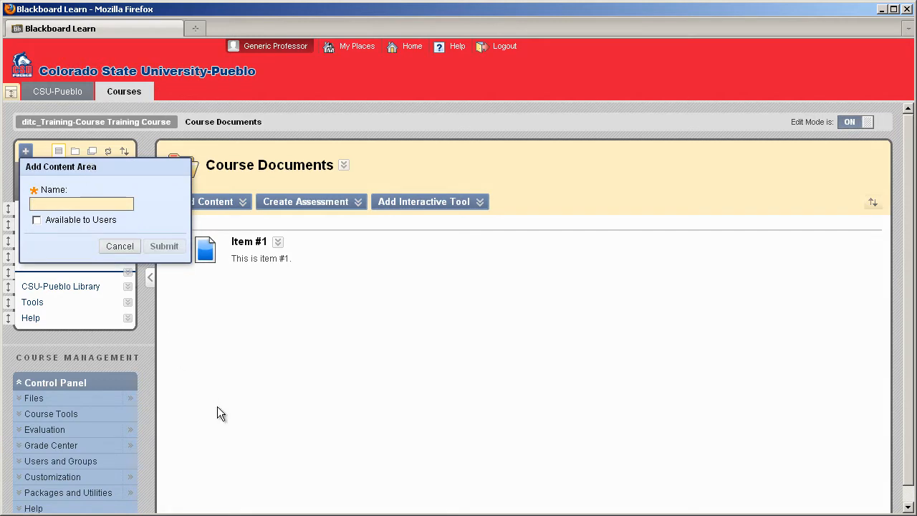
pyautogui.write('Assig')
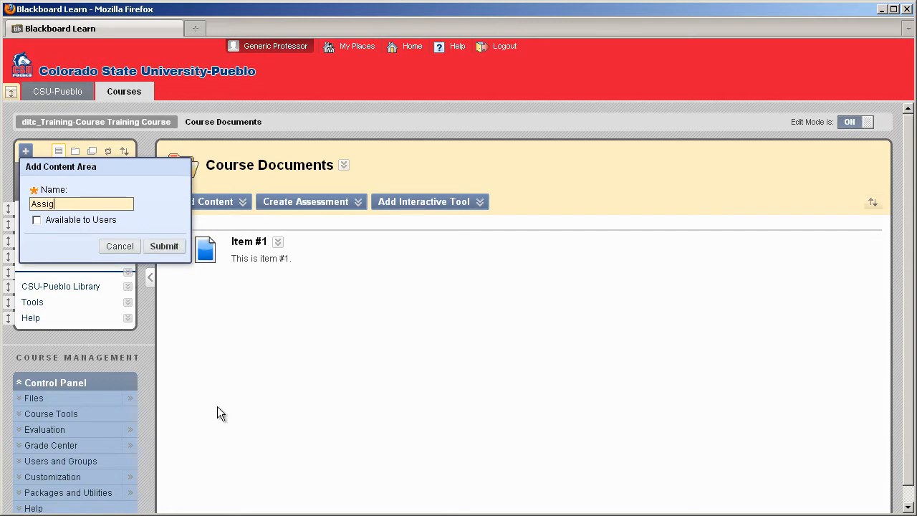
pyautogui.write('nments')
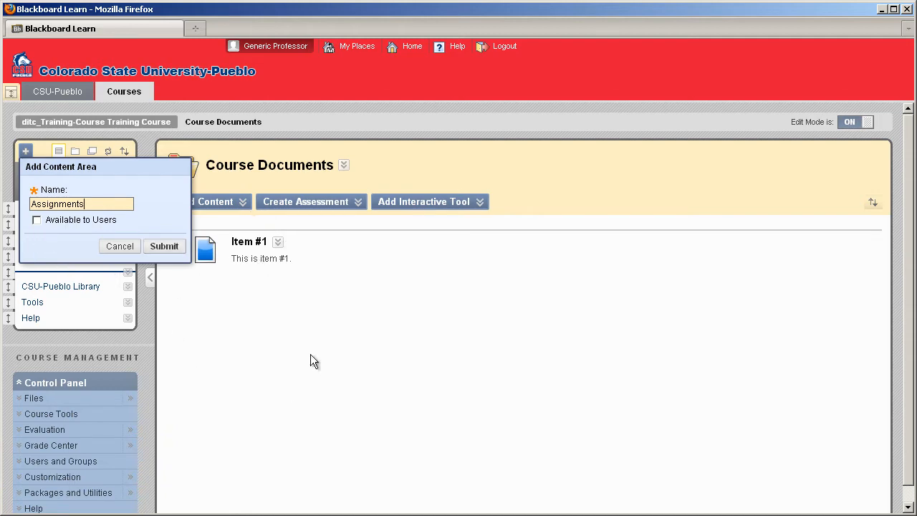
pyautogui.moveTo(58, 236)
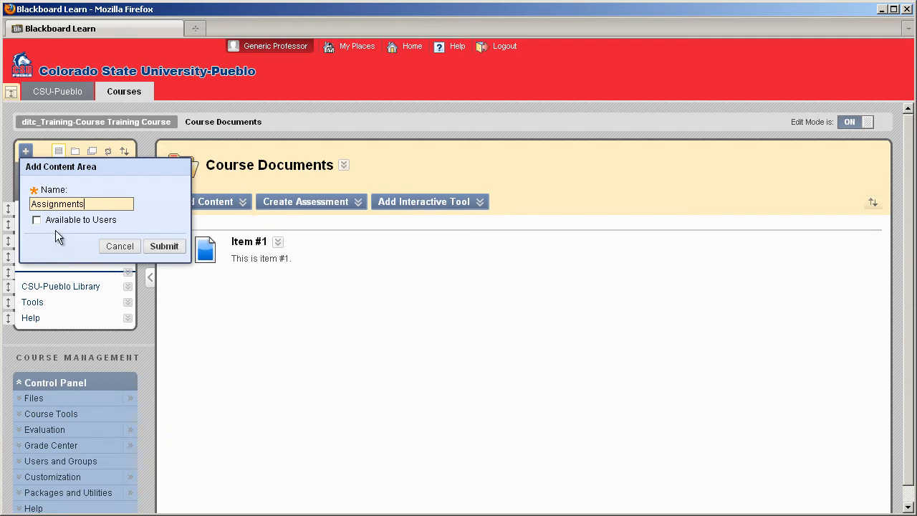
pyautogui.moveTo(63, 240)
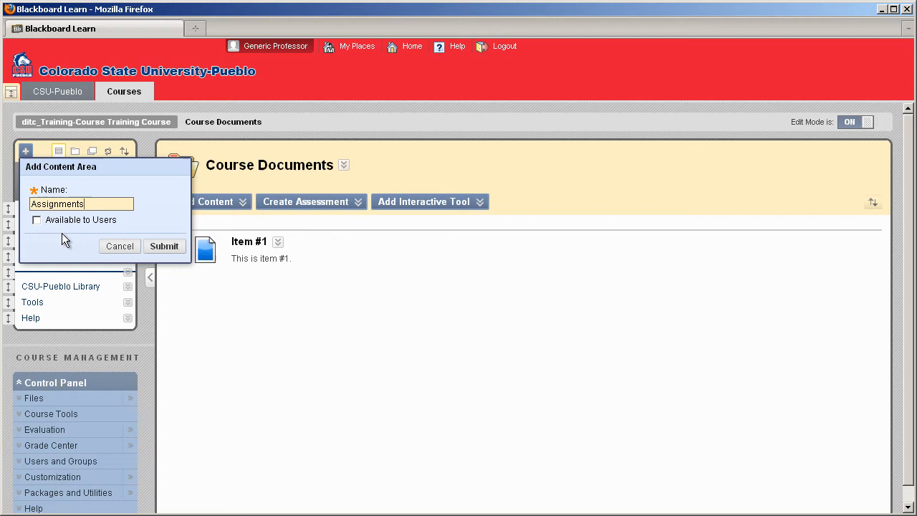
pyautogui.moveTo(68, 241)
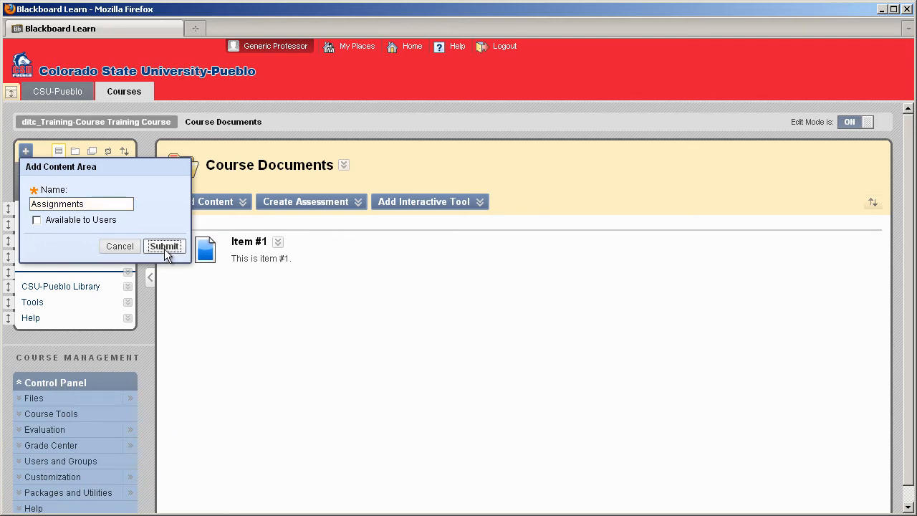
pyautogui.click(164, 247)
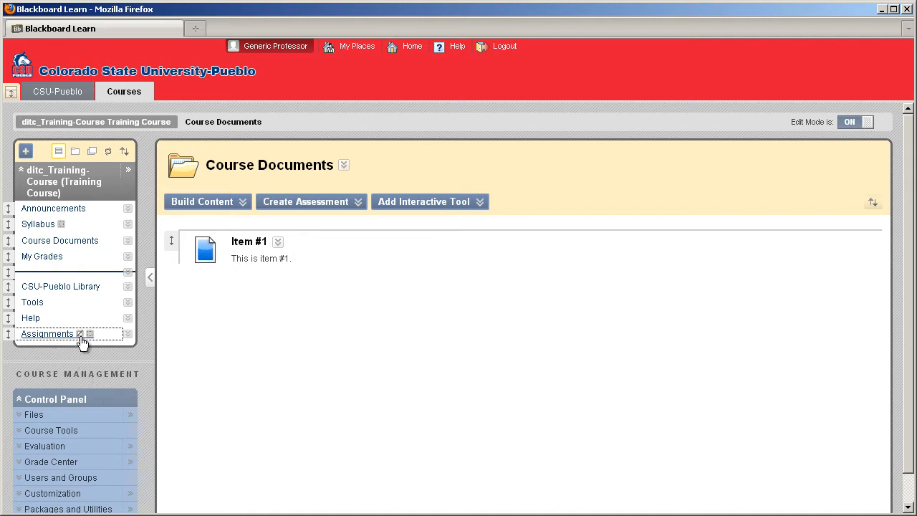
pyautogui.moveTo(83, 341)
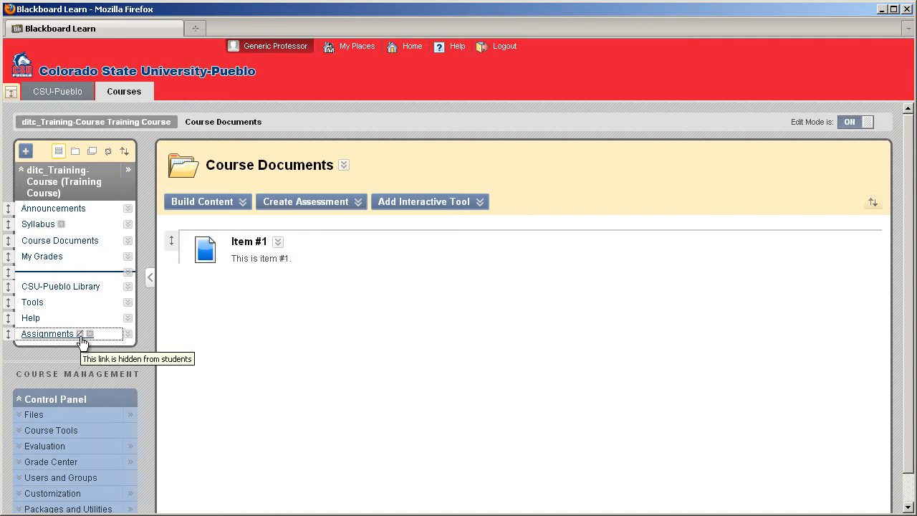
pyautogui.moveTo(93, 339)
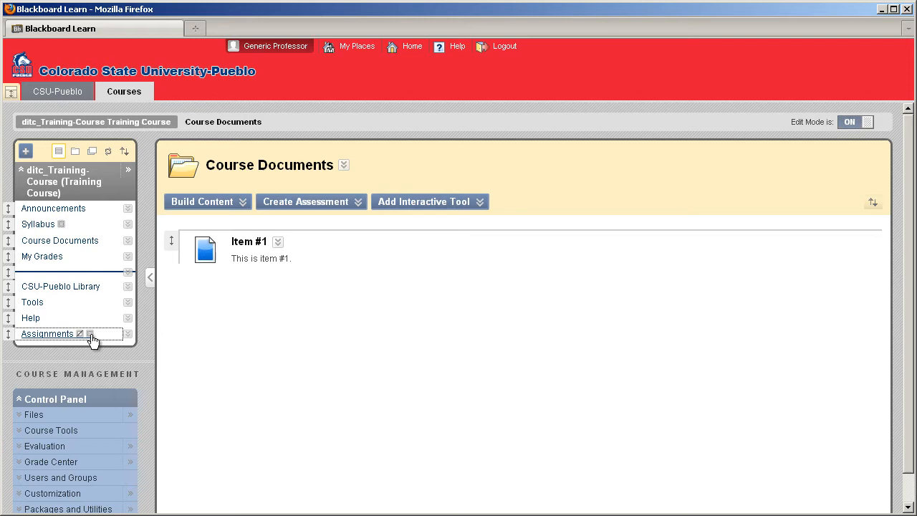
pyautogui.moveTo(92, 337)
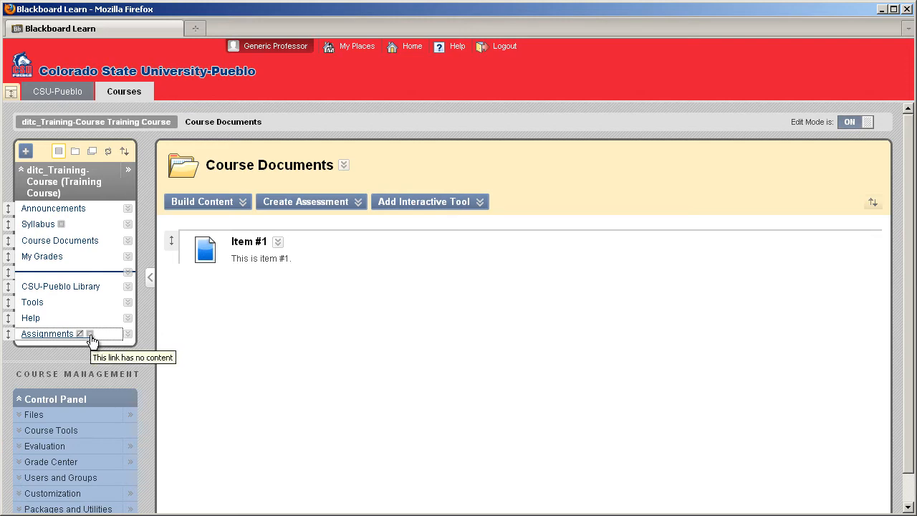
pyautogui.click(46, 333)
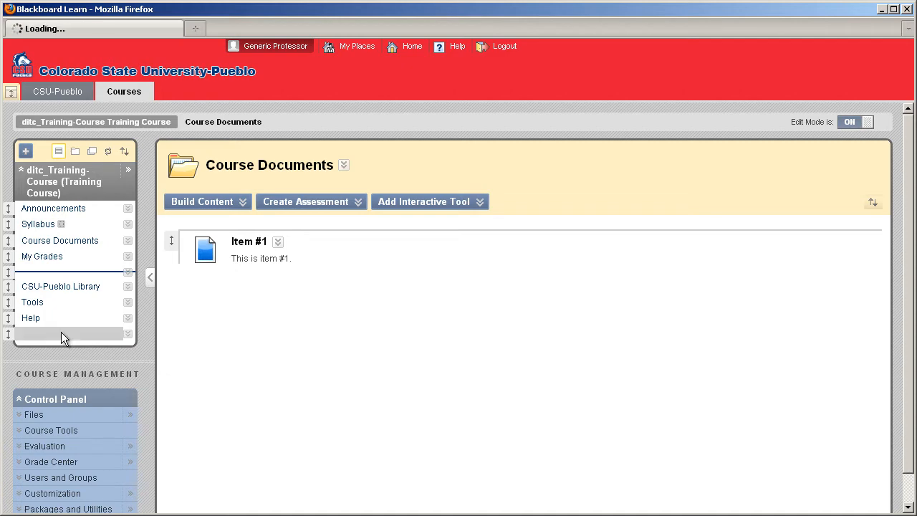
pyautogui.click(46, 333)
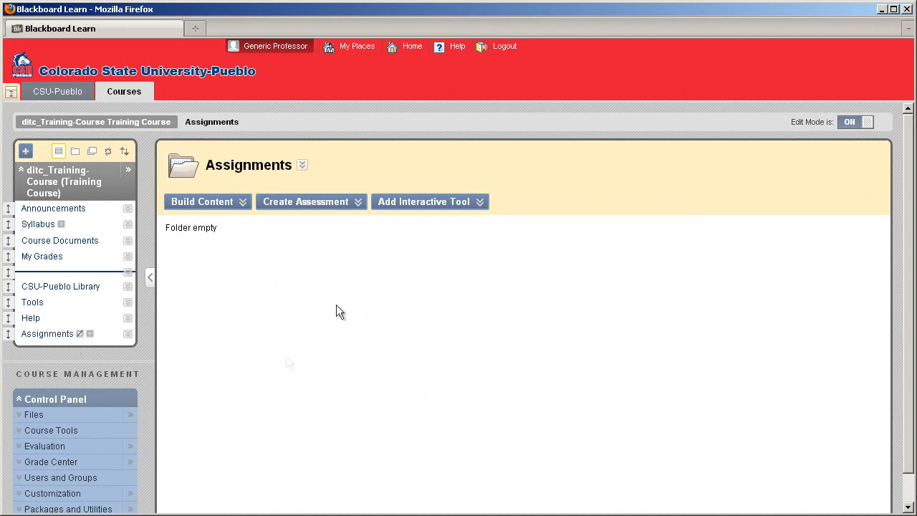
pyautogui.moveTo(89, 329)
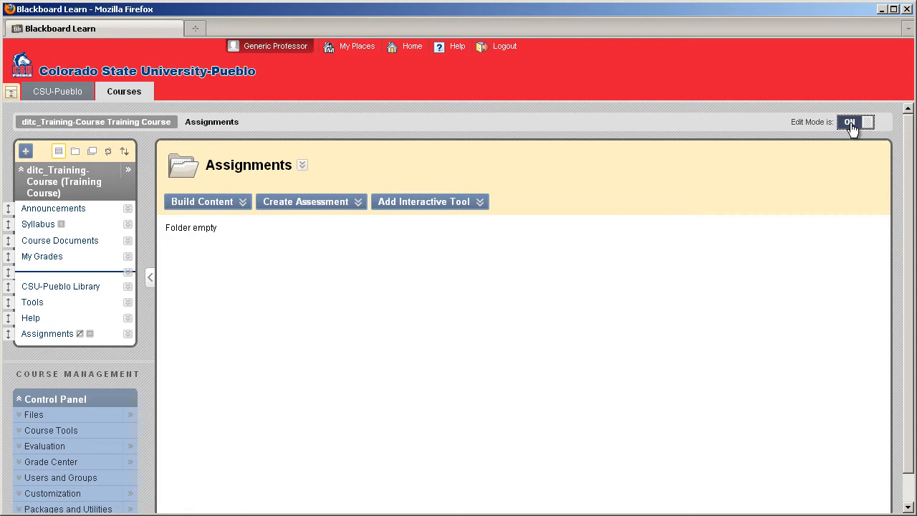
pyautogui.click(855, 121)
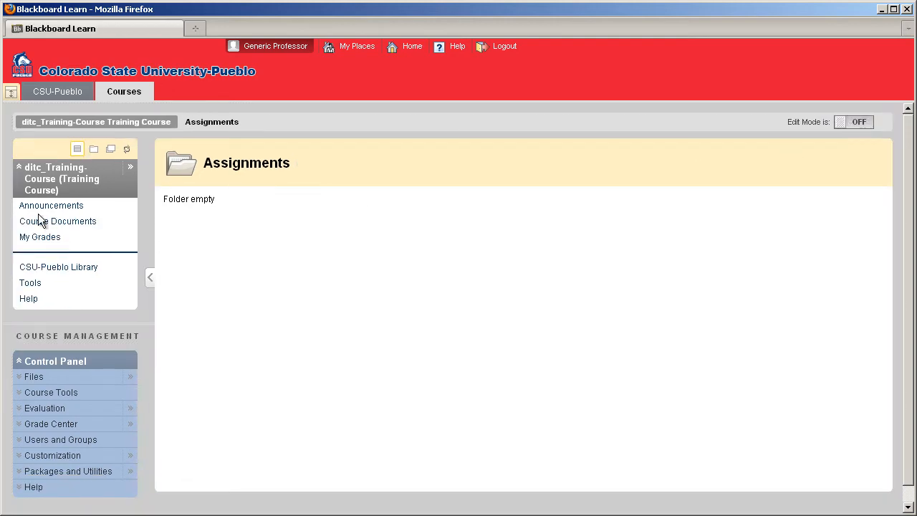
pyautogui.moveTo(60, 218)
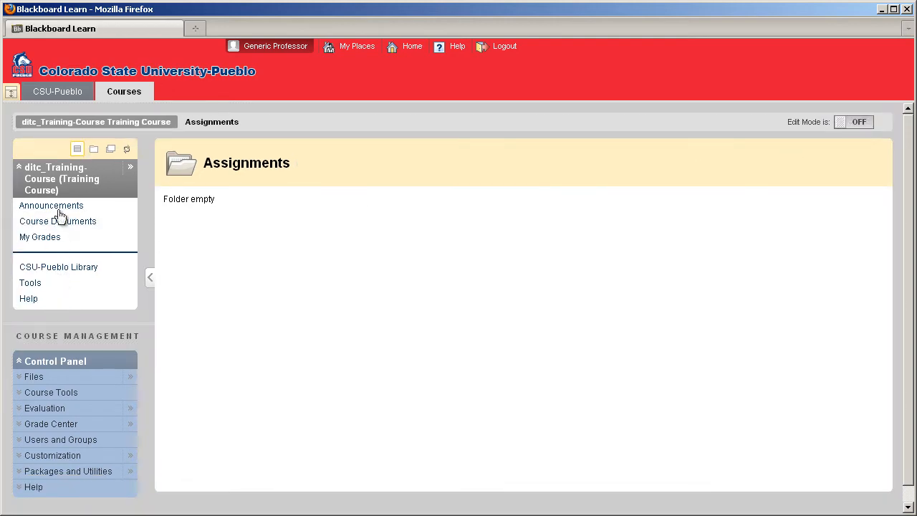
pyautogui.moveTo(859, 134)
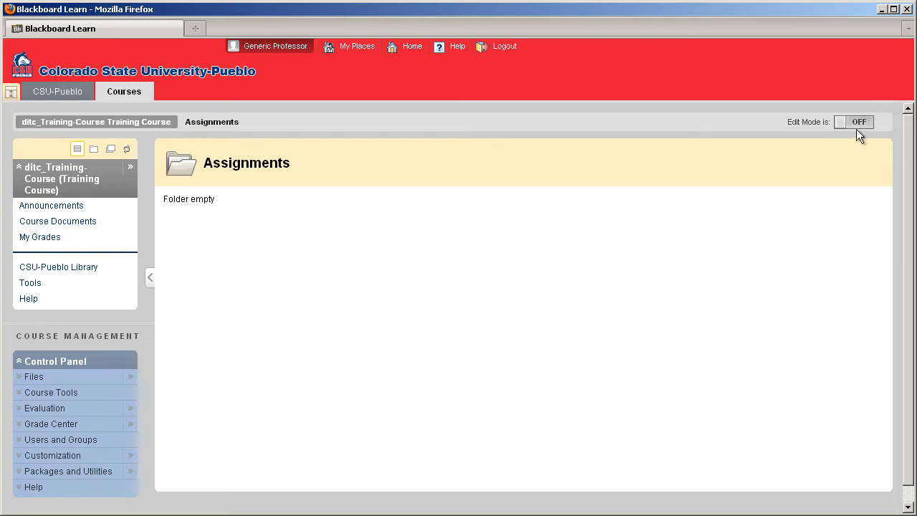
pyautogui.click(859, 122)
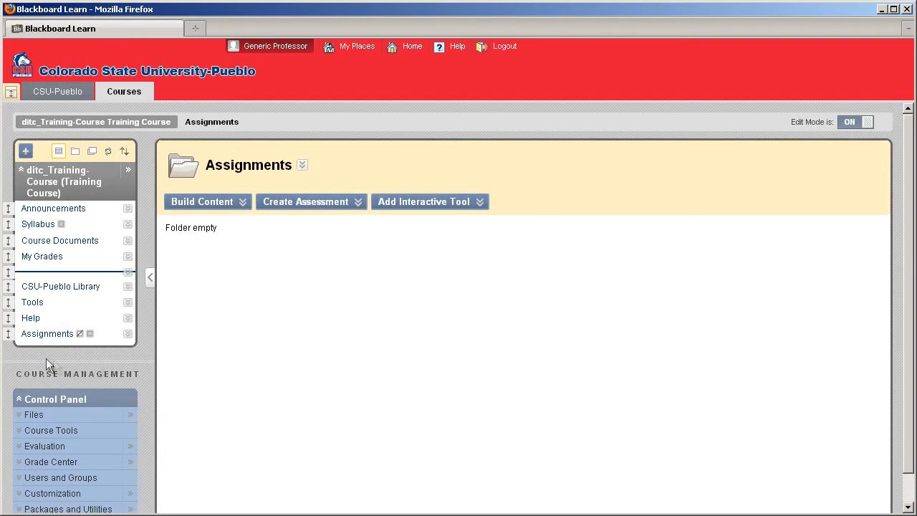
pyautogui.moveTo(46, 333); pyautogui.dragTo(46, 271)
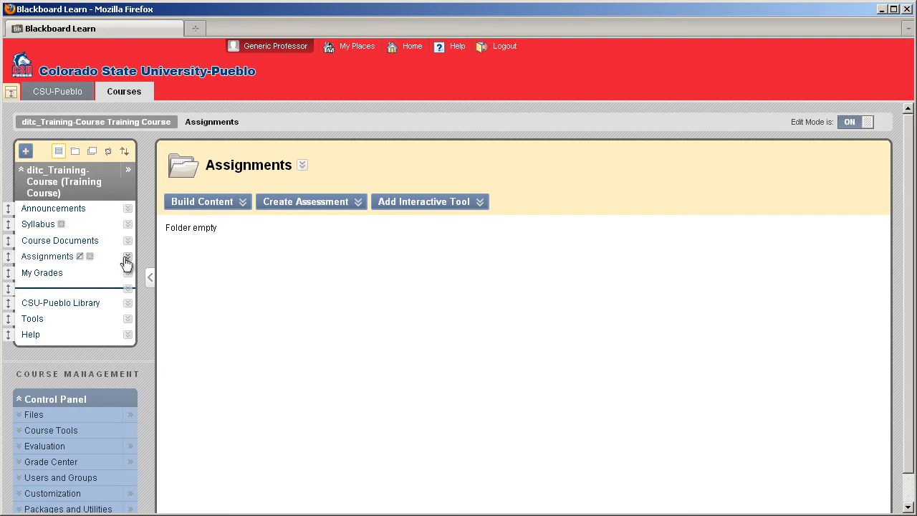
pyautogui.click(128, 256)
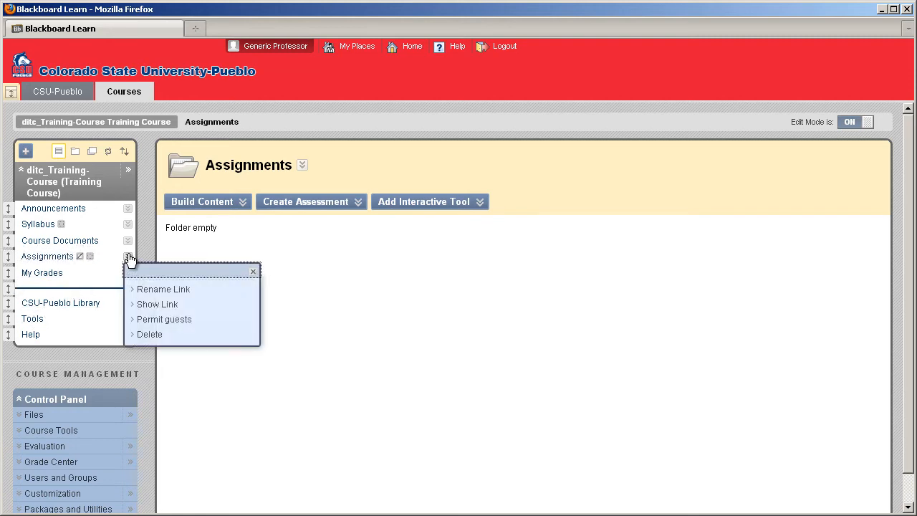
pyautogui.moveTo(157, 304)
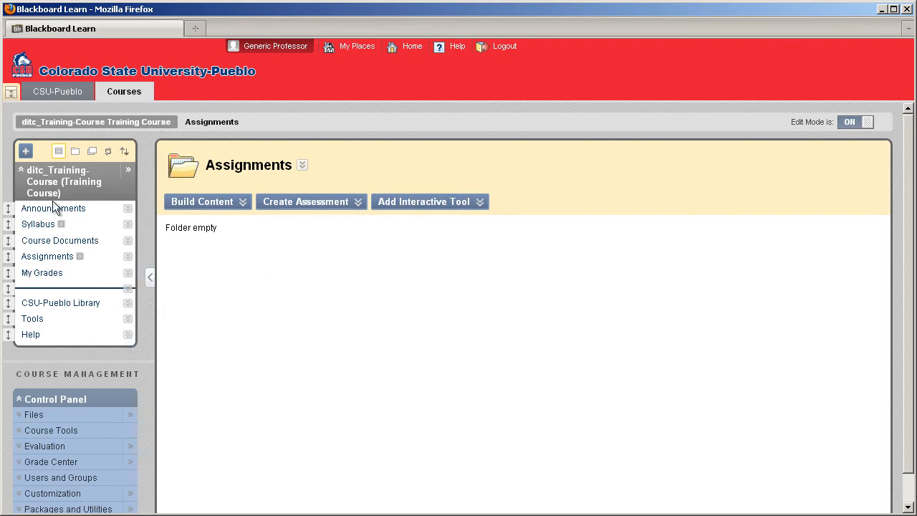
pyautogui.moveTo(49, 195)
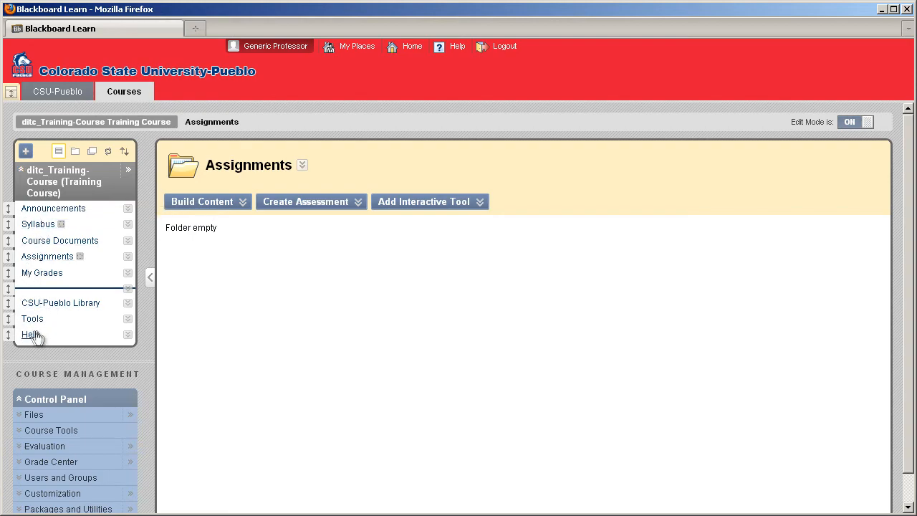
# Step: View the course Tools page and look through its list of tools
pyautogui.click(32, 318)
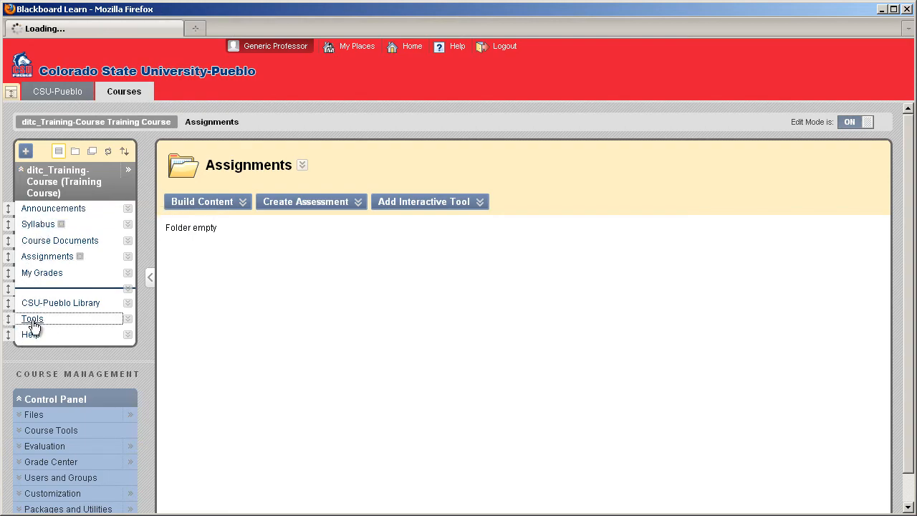
pyautogui.click(31, 318)
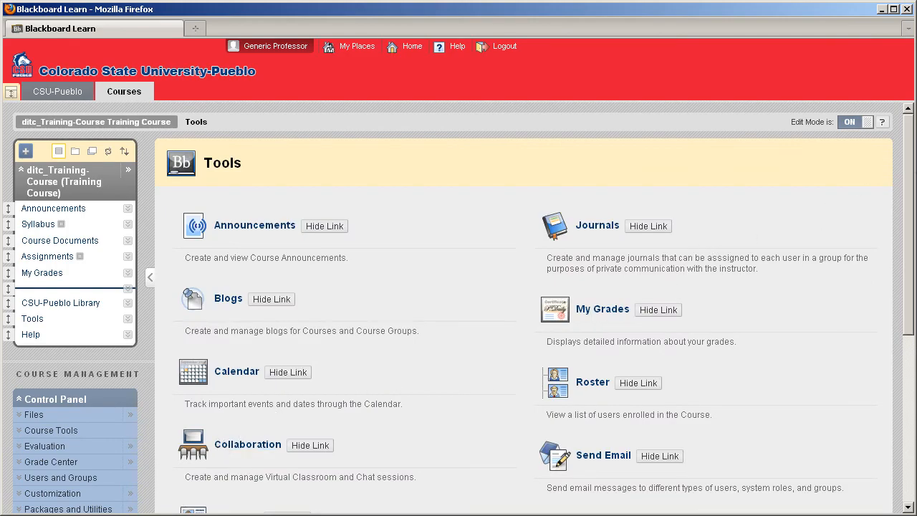
pyautogui.scroll(-3)
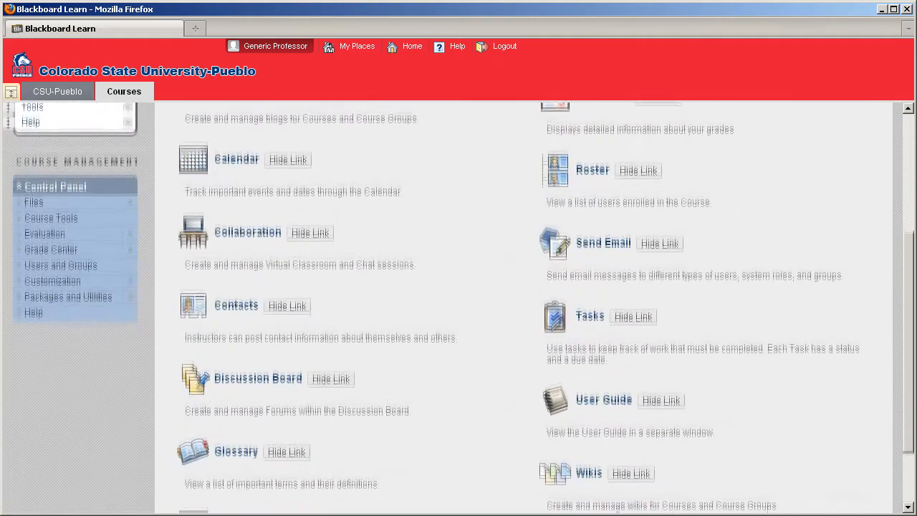
pyautogui.scroll(-3)
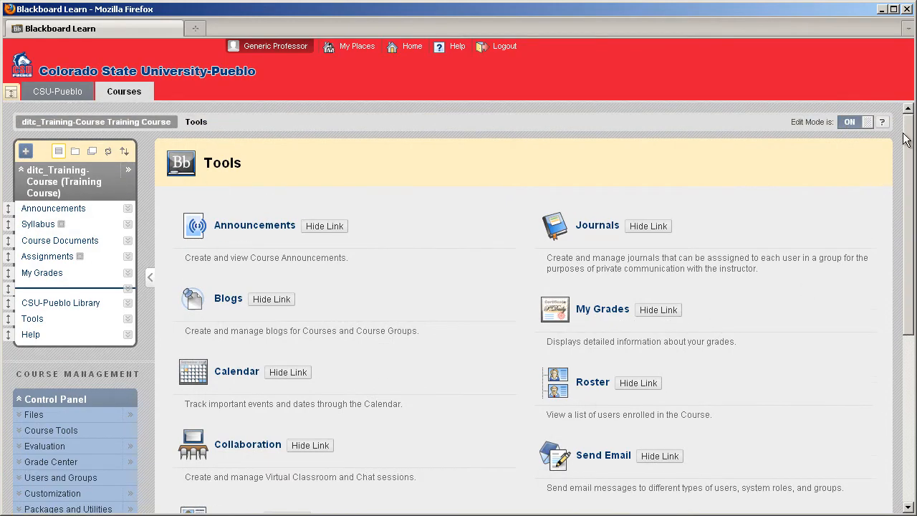
pyautogui.scroll(-3)
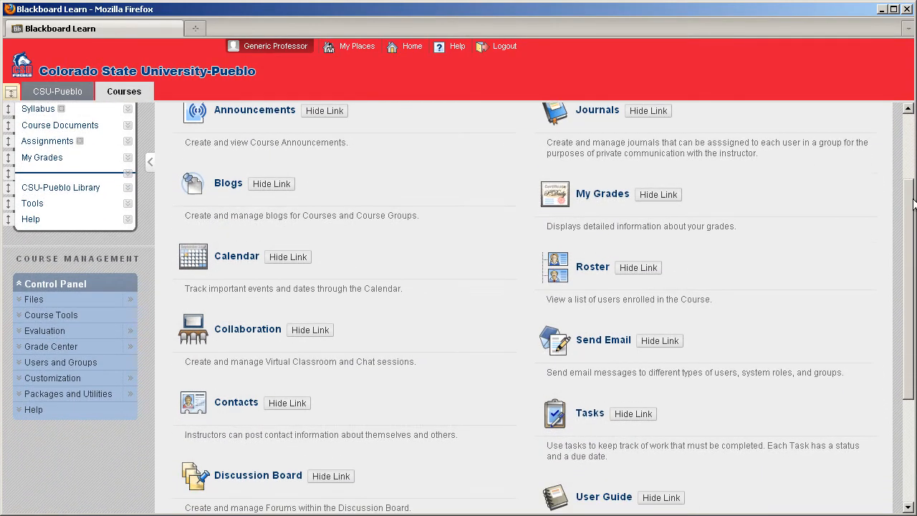
pyautogui.scroll(-3)
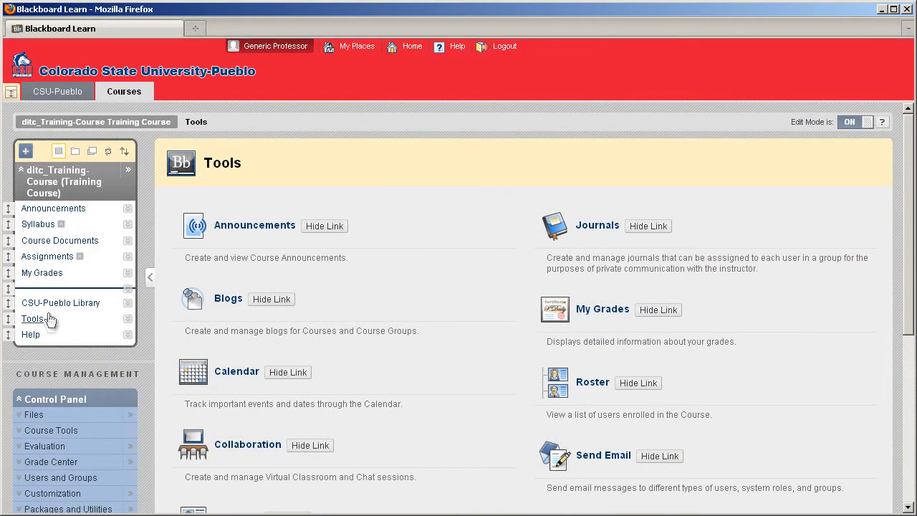
pyautogui.moveTo(31, 334)
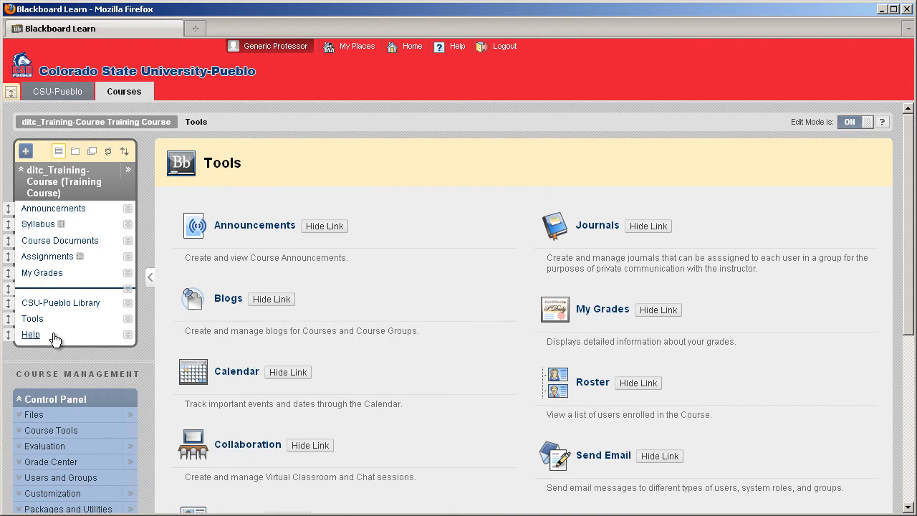
pyautogui.moveTo(27, 174)
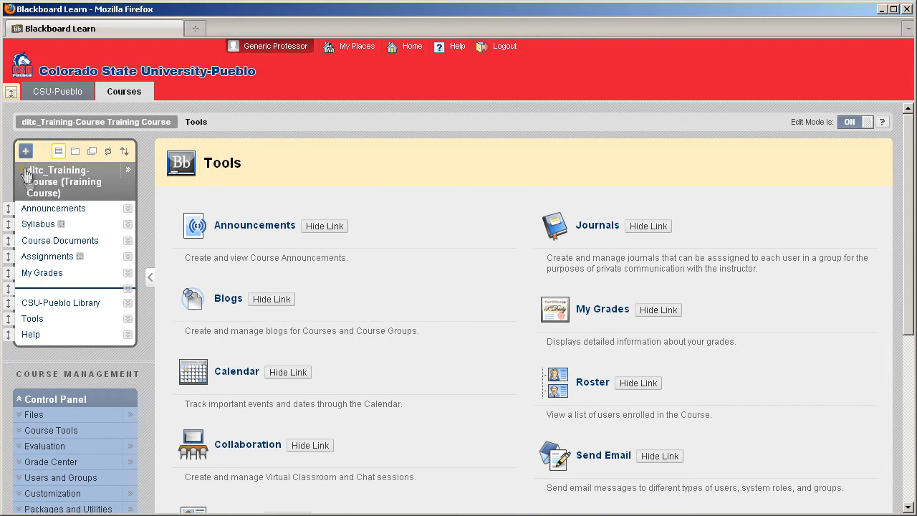
# Step: Add a tool link 'Email Link' of type Email, available to users, to the course menu
pyautogui.click(25, 151)
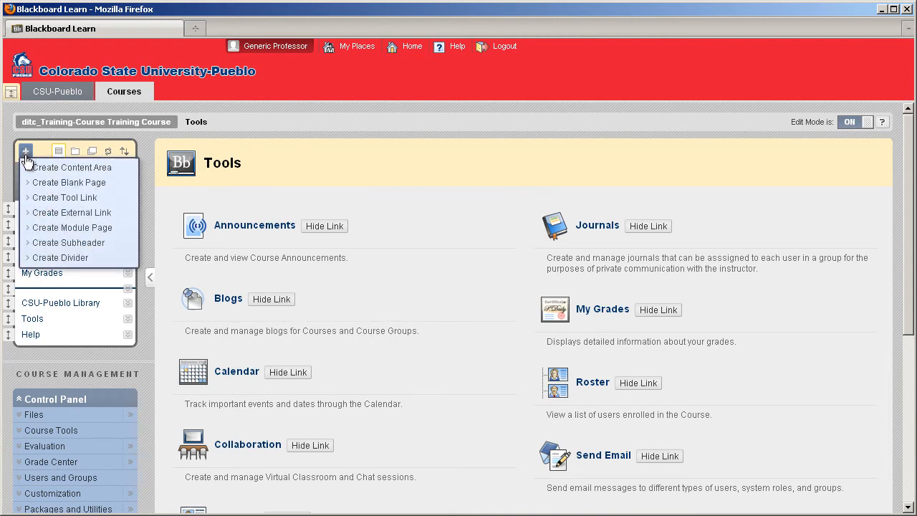
pyautogui.moveTo(66, 198)
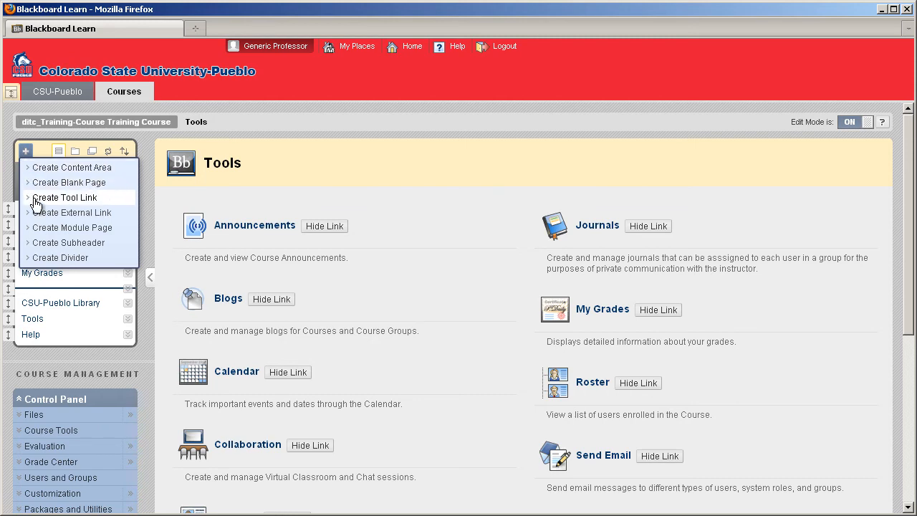
pyautogui.click(66, 198)
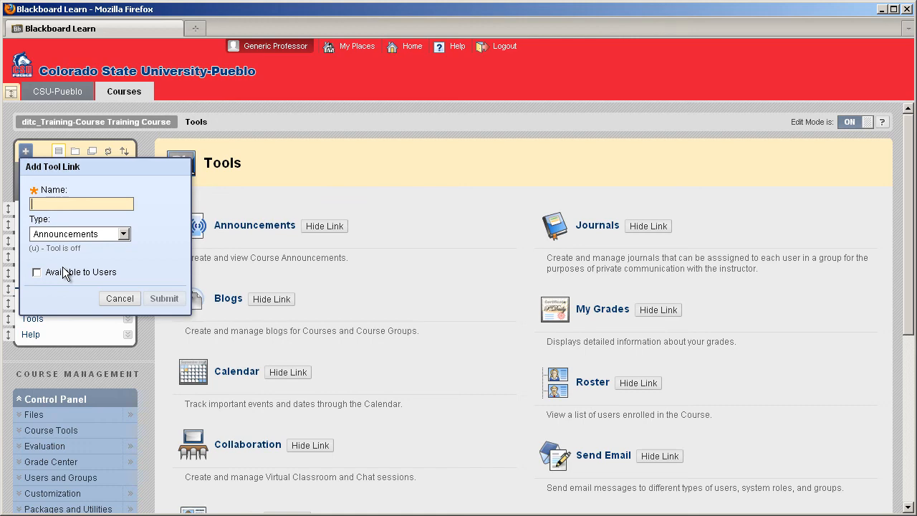
pyautogui.write('Email Link')
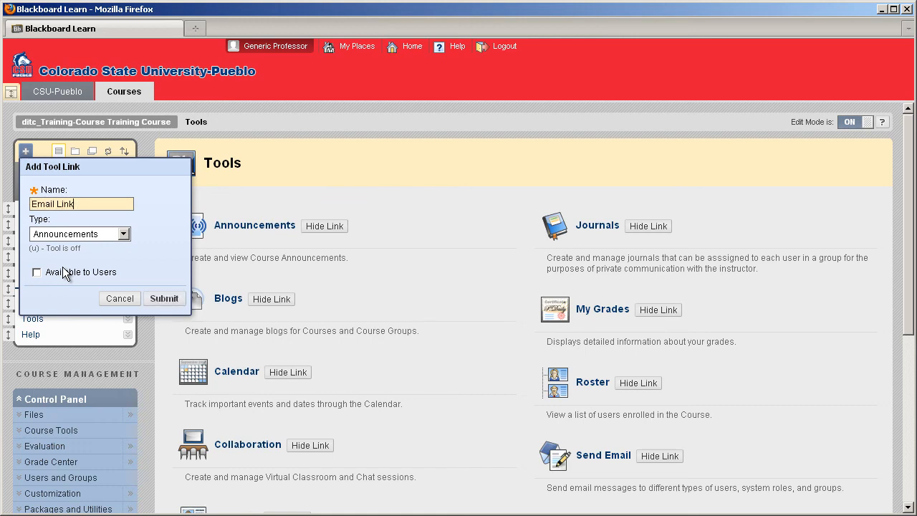
pyautogui.moveTo(117, 255)
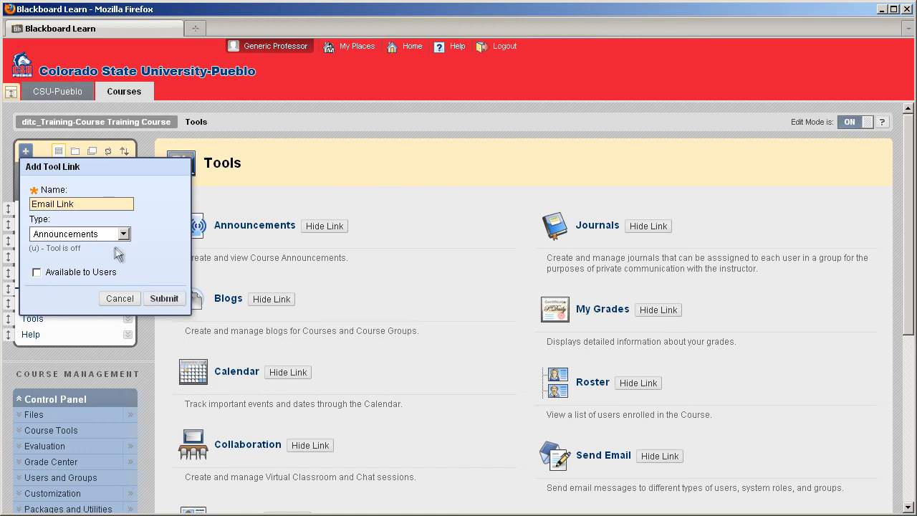
pyautogui.click(123, 233)
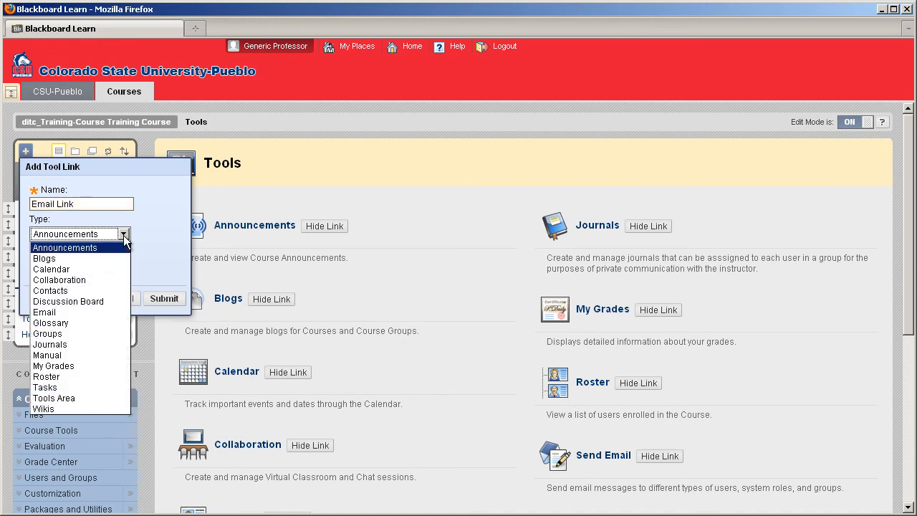
pyautogui.click(43, 312)
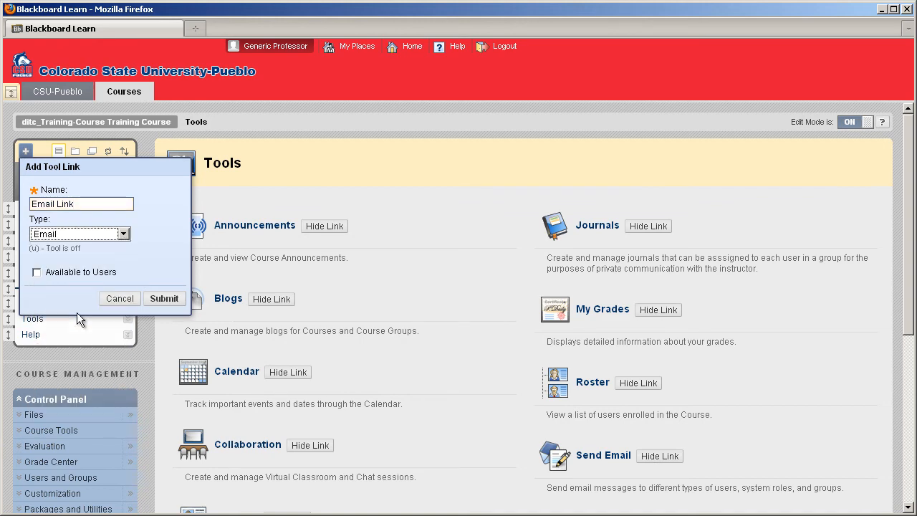
pyautogui.moveTo(41, 270)
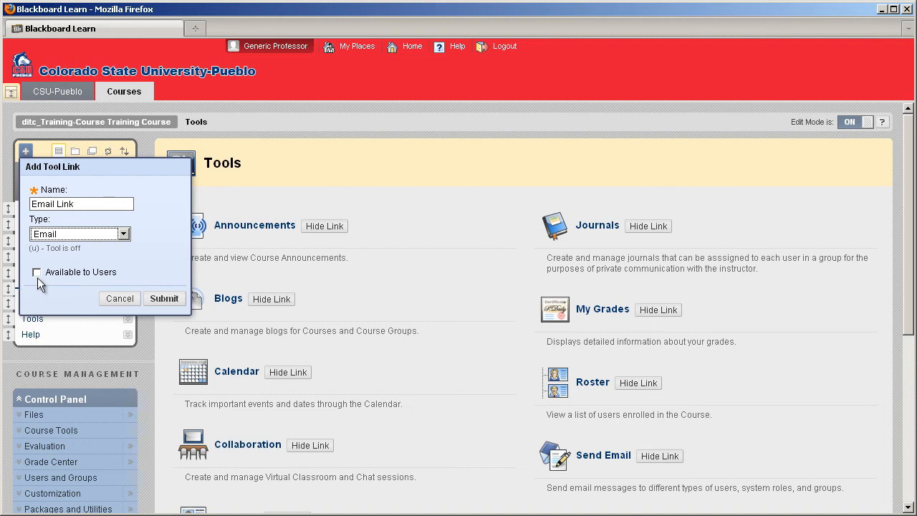
pyautogui.click(37, 272)
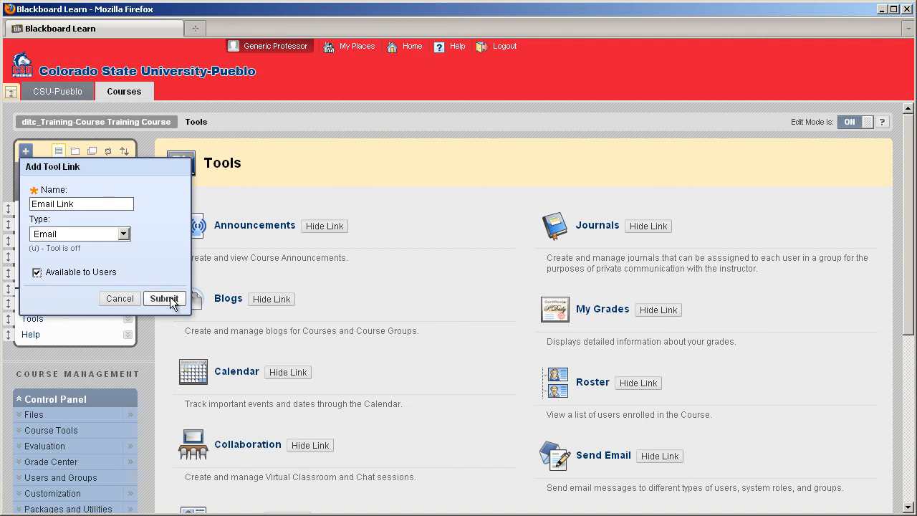
pyautogui.click(163, 299)
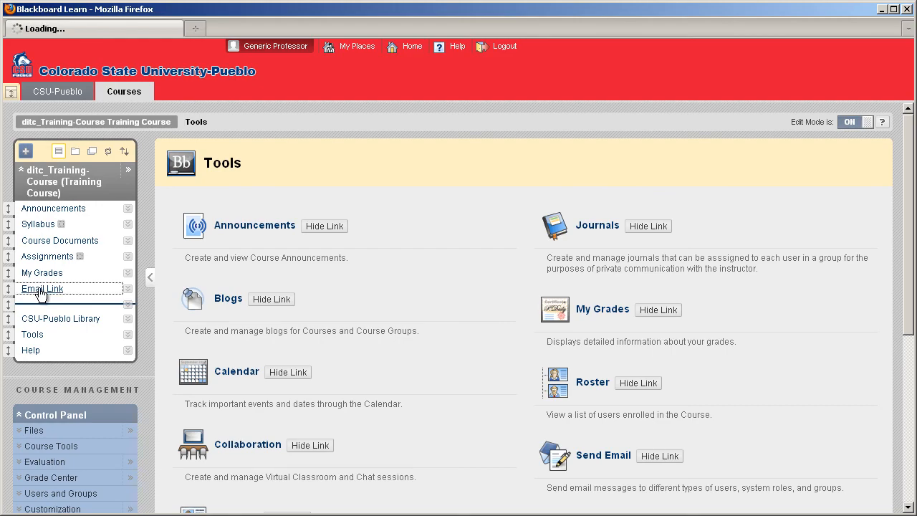
# Step: Follow the new Email Link to the Send Email recipient page
pyautogui.click(601, 456)
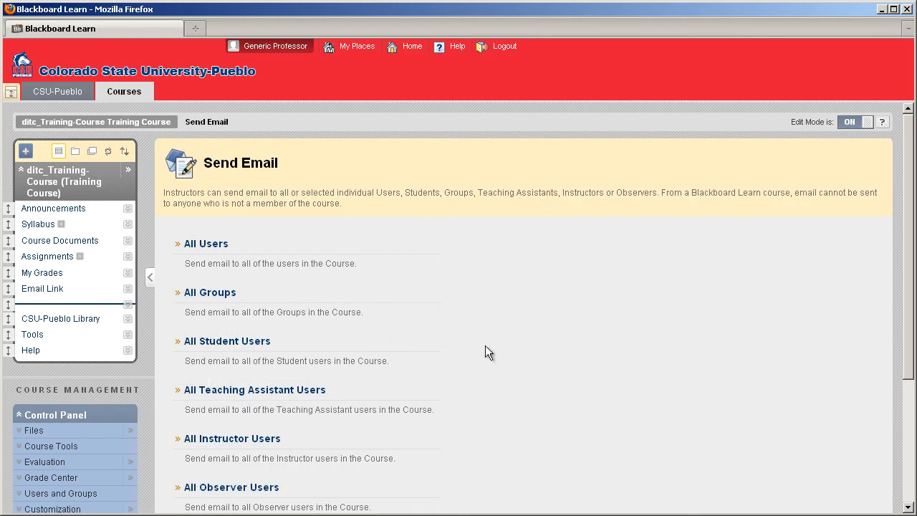